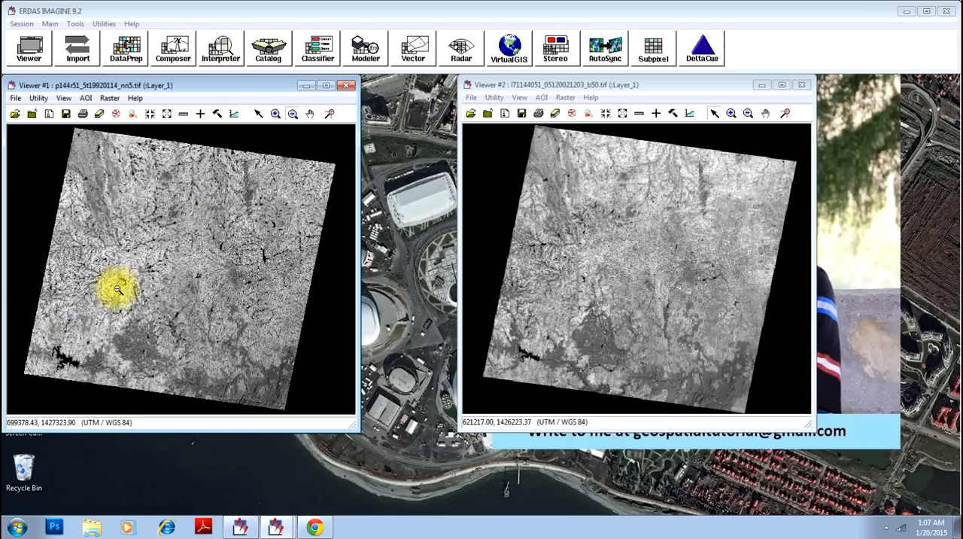
mouse_move(259, 263)
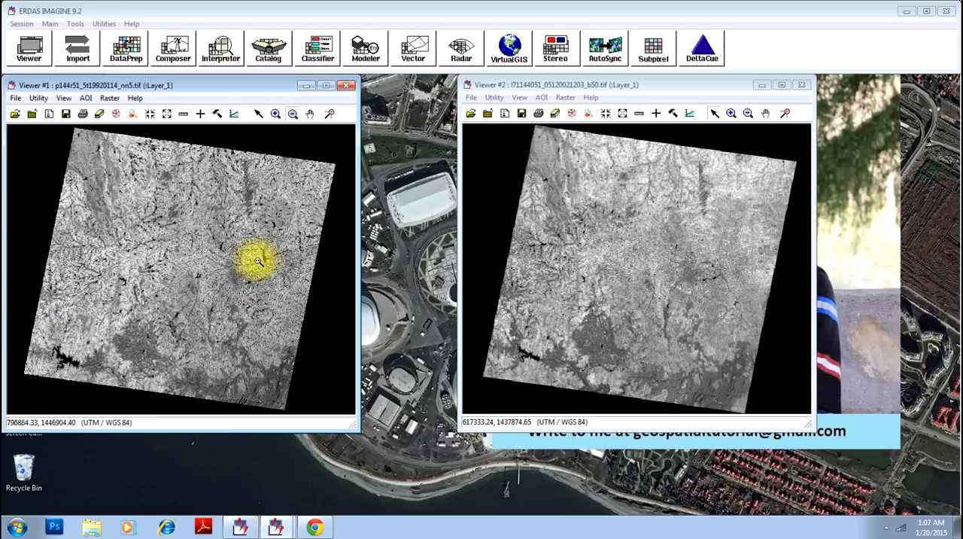
mouse_move(610, 215)
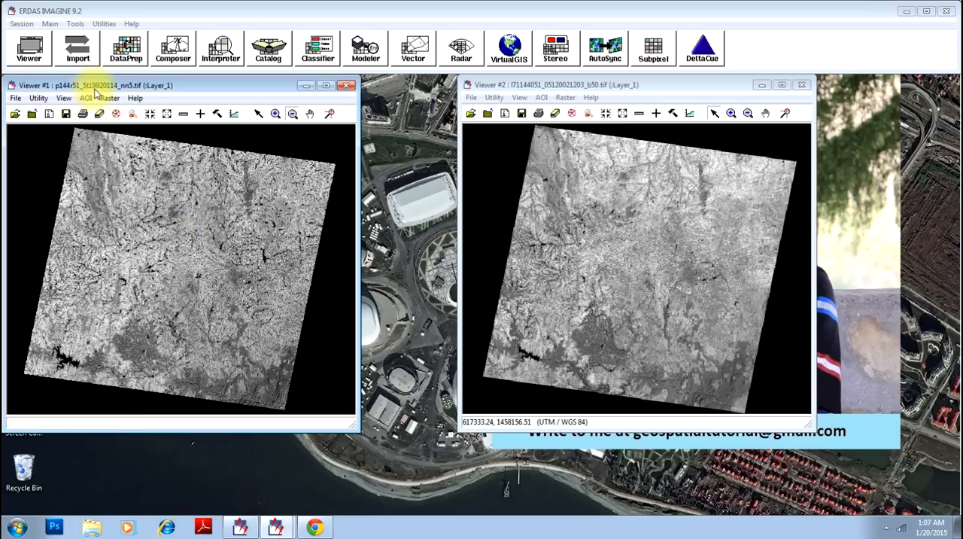
- Launch Change Detection from the Interpreter's Utilities menu
left_click(564, 84)
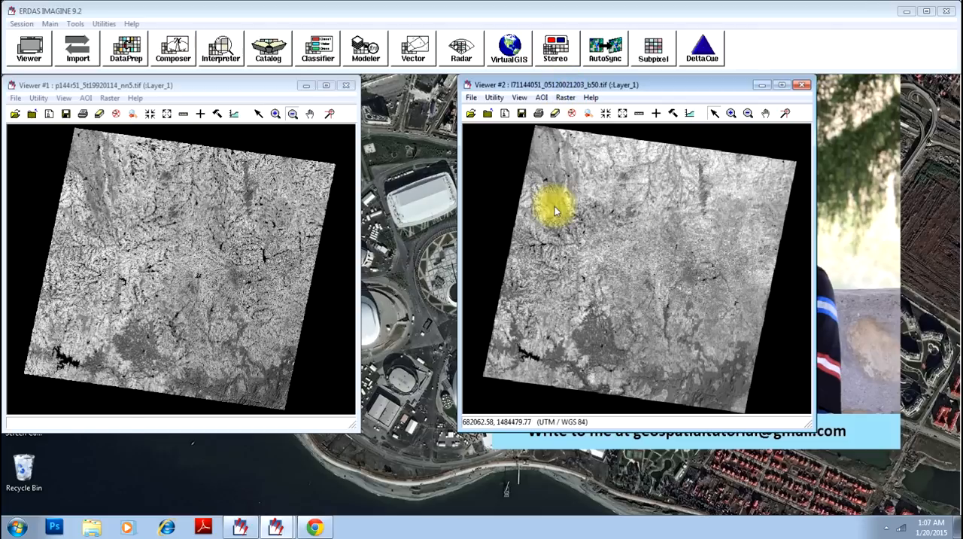
mouse_move(621, 241)
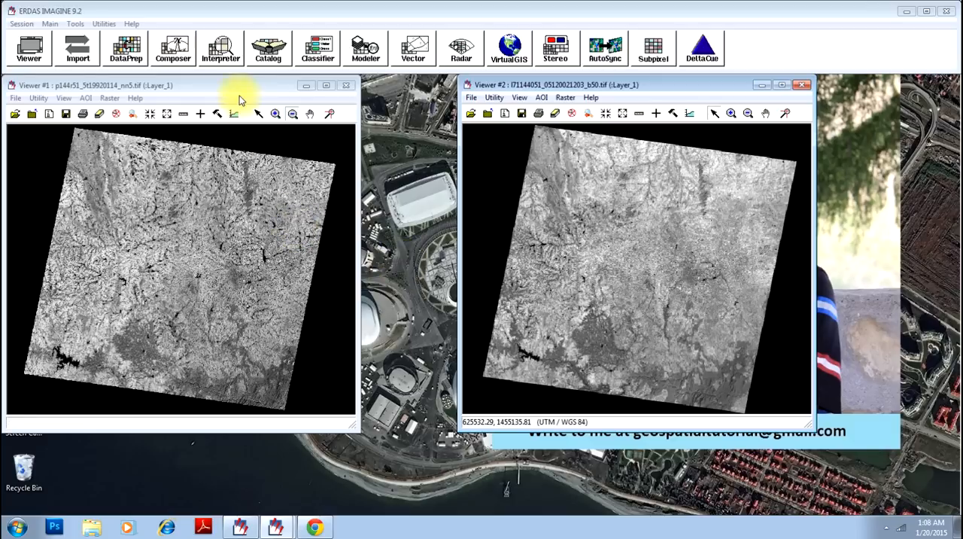
left_click(221, 48)
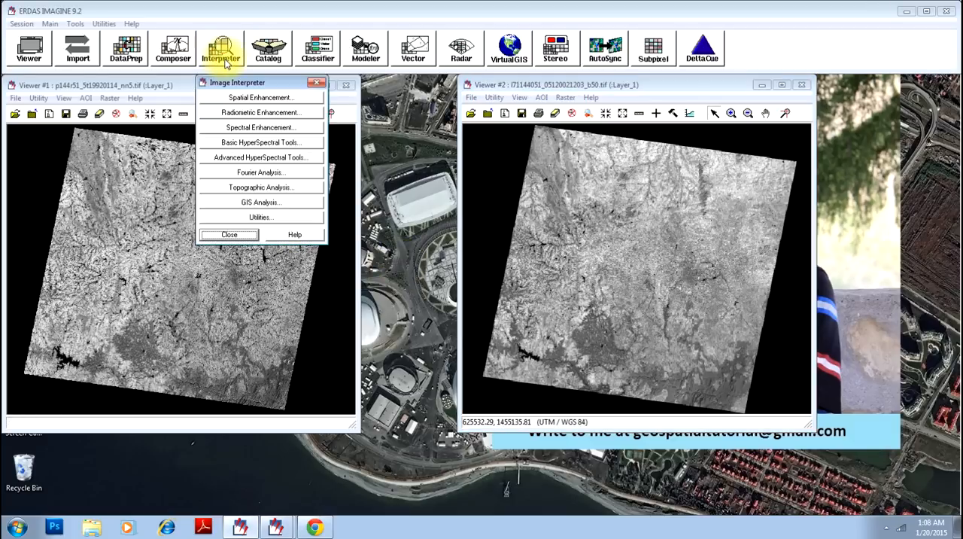
left_click(260, 217)
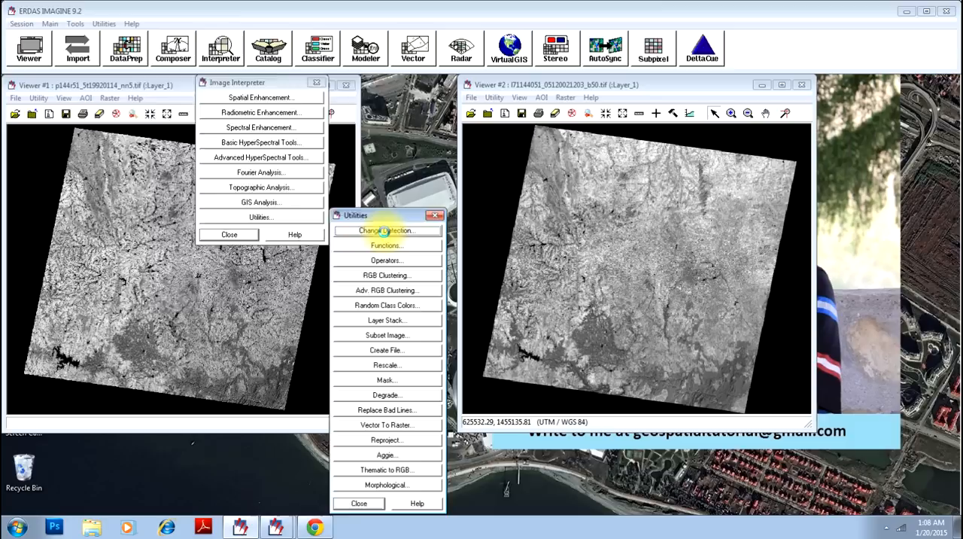
left_click(386, 231)
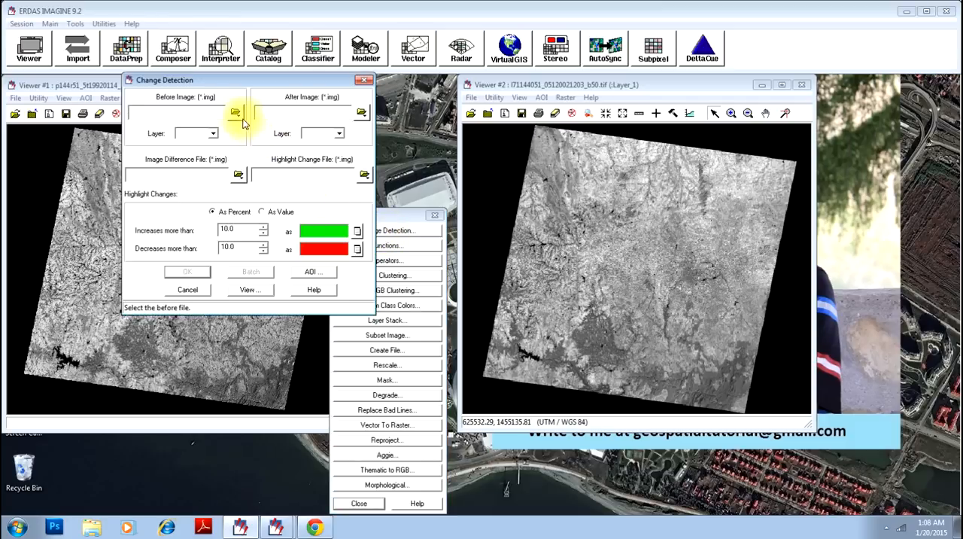
- Load the 1992 TIFF p144r51_5t19920114_nn5.tif as the before image
left_click(236, 112)
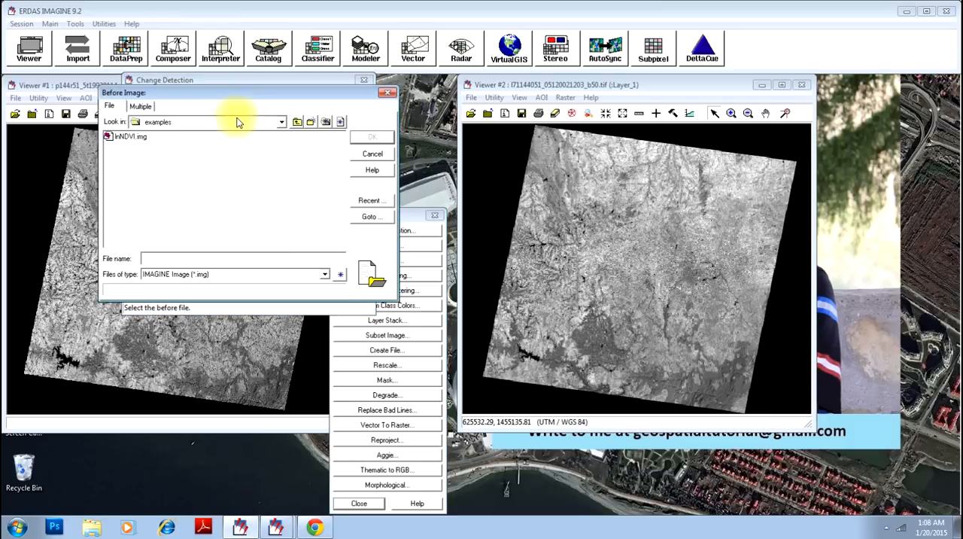
left_click(369, 199)
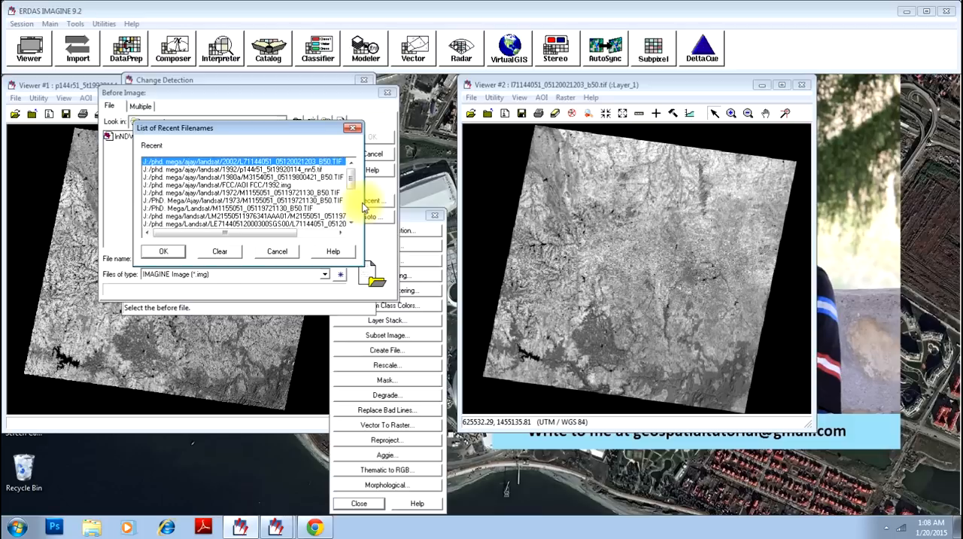
left_click(240, 169)
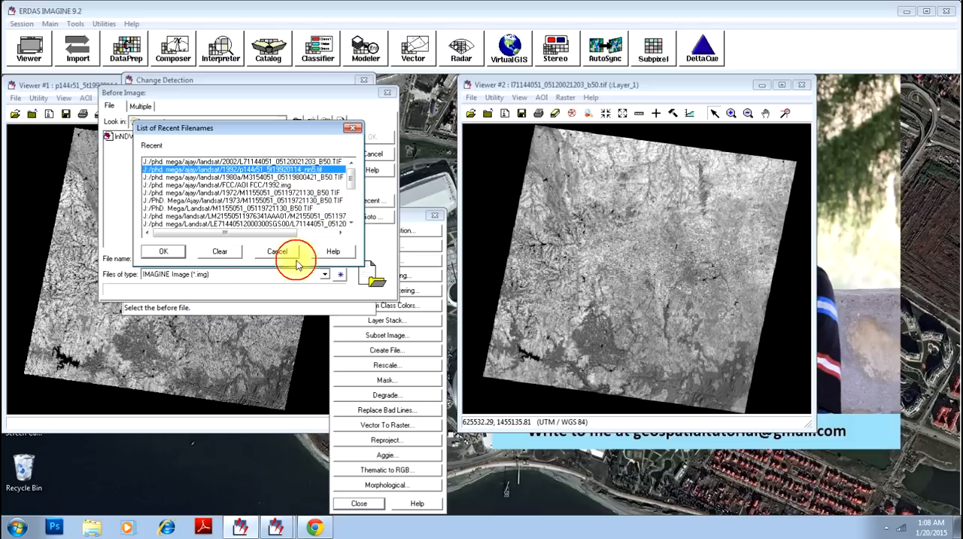
left_click(277, 250)
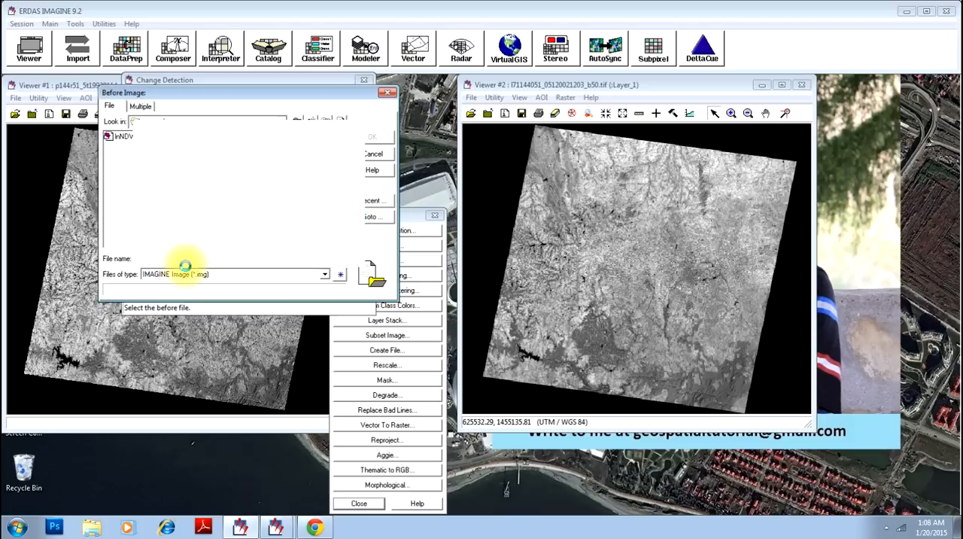
left_click(324, 273)
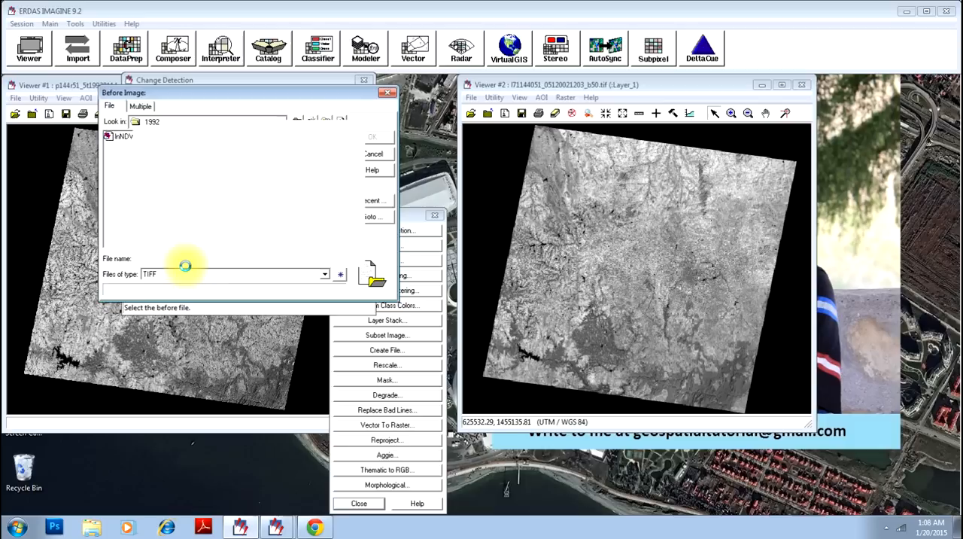
left_click(154, 177)
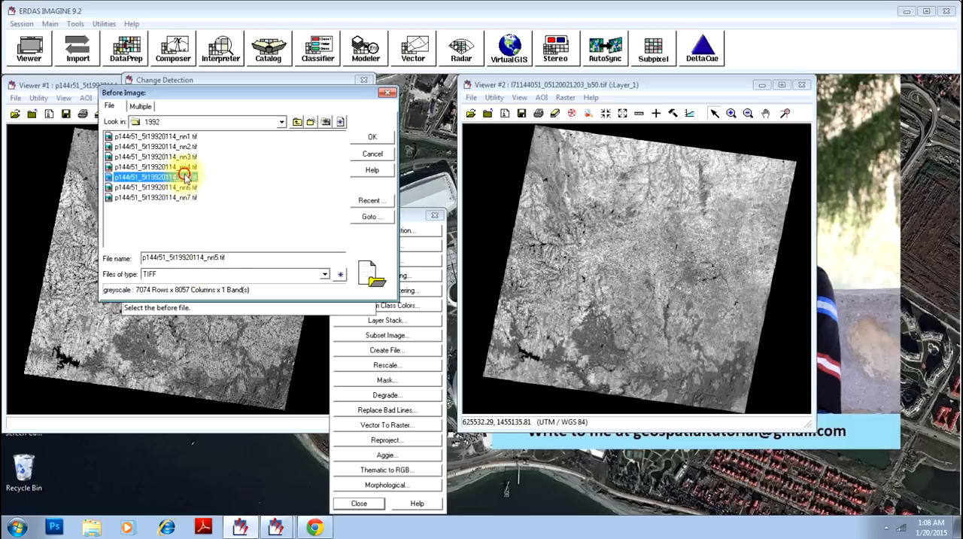
left_click(371, 136)
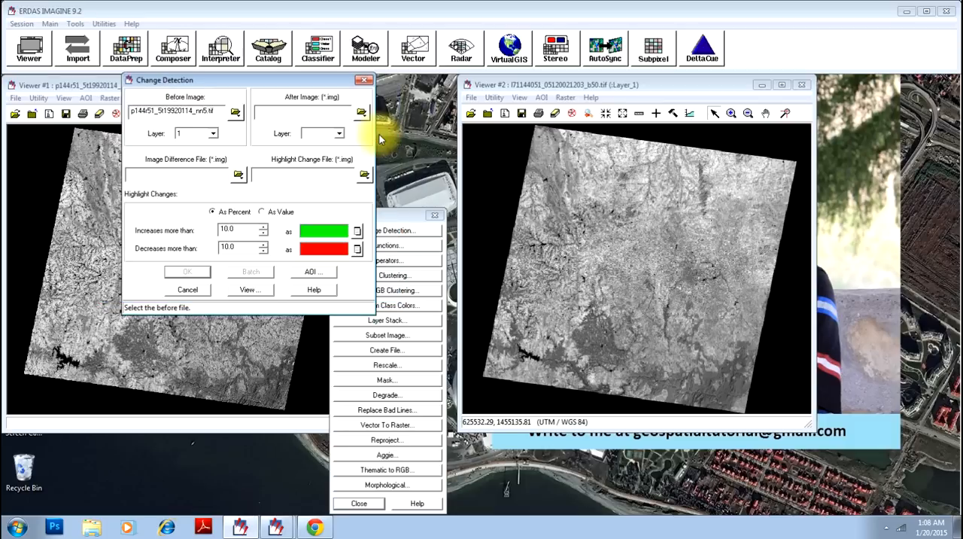
left_click(361, 112)
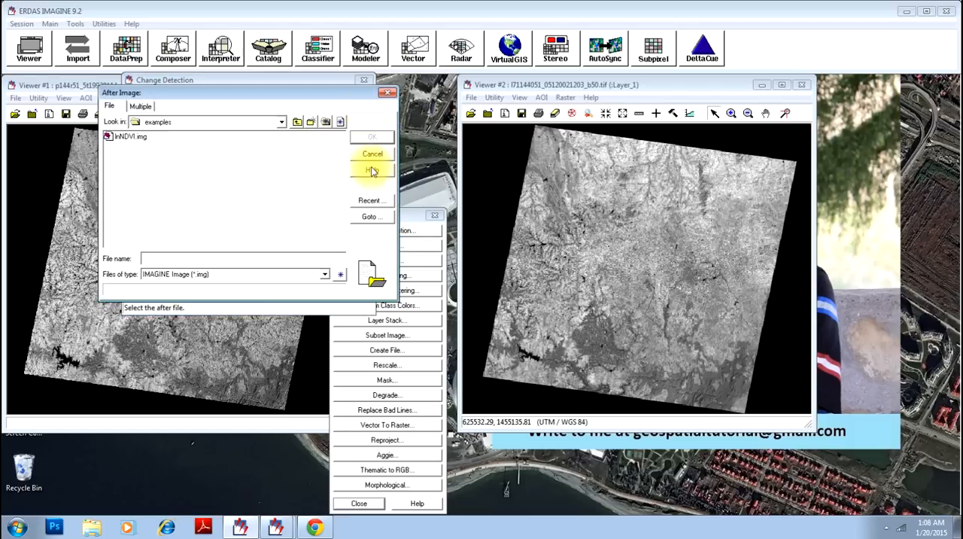
left_click(371, 200)
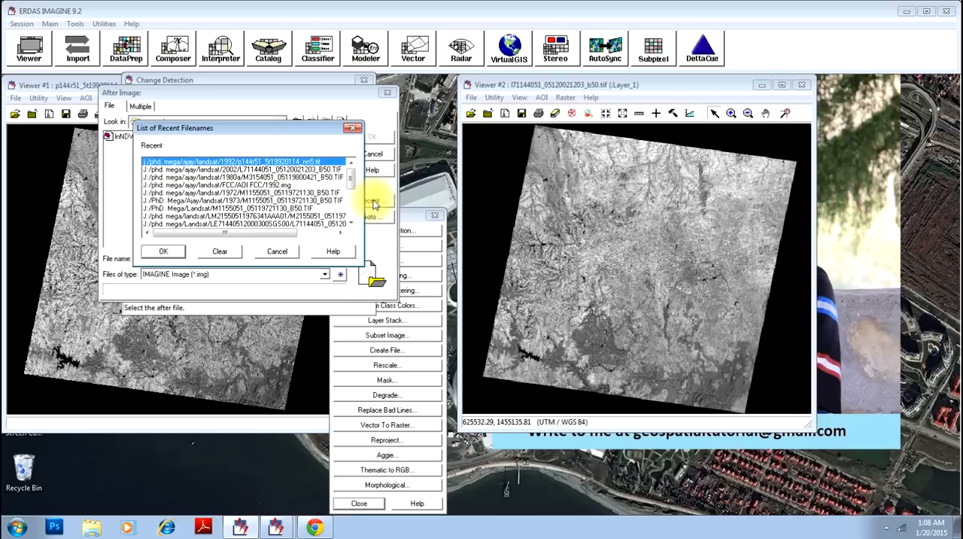
left_click(163, 251)
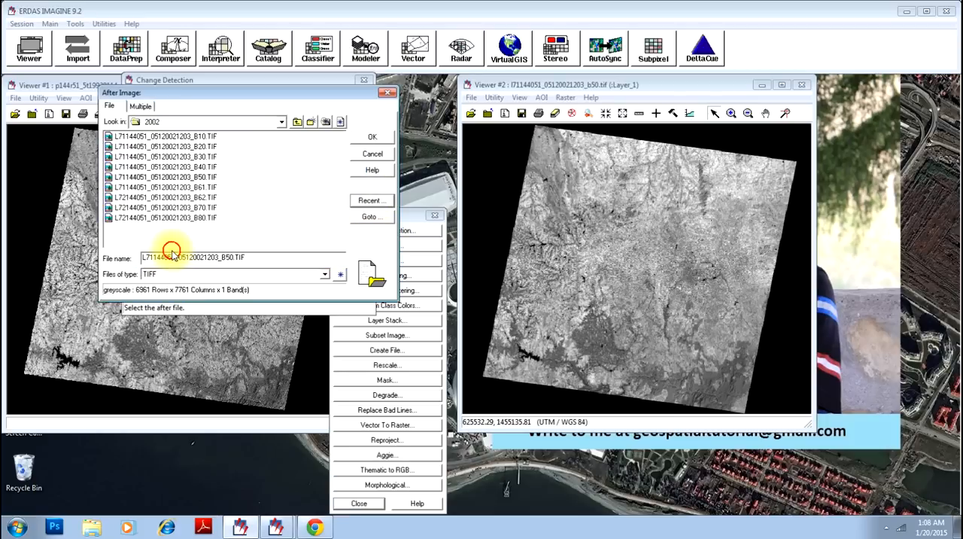
left_click(165, 176)
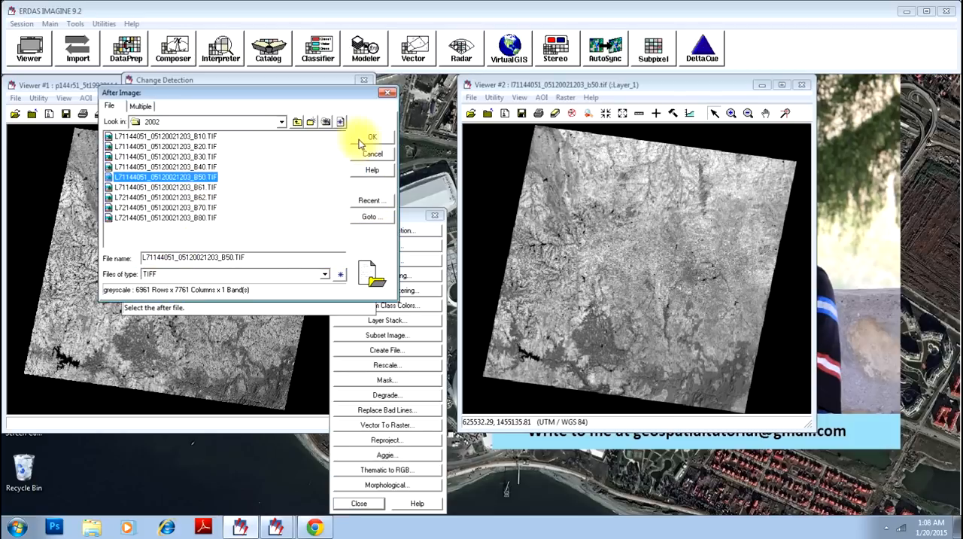
left_click(371, 137)
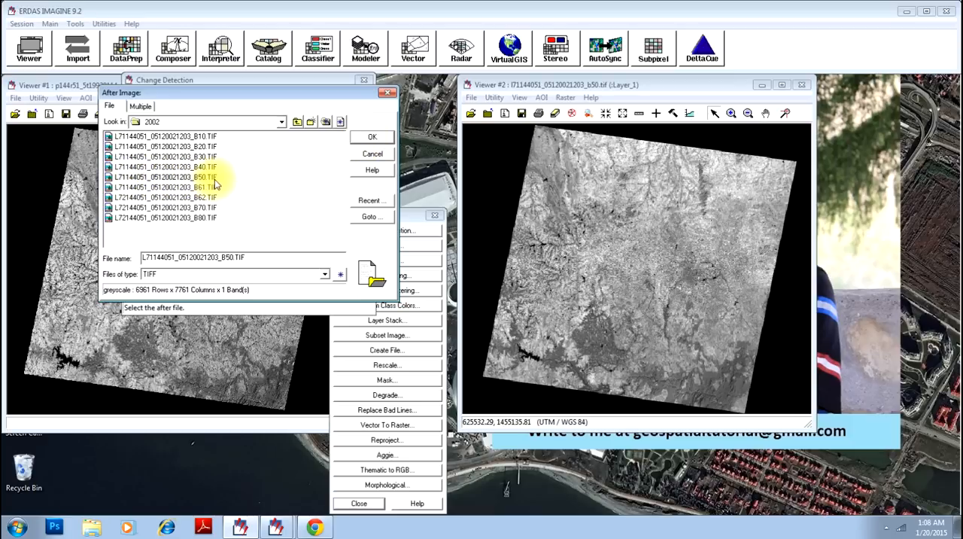
left_click(371, 136)
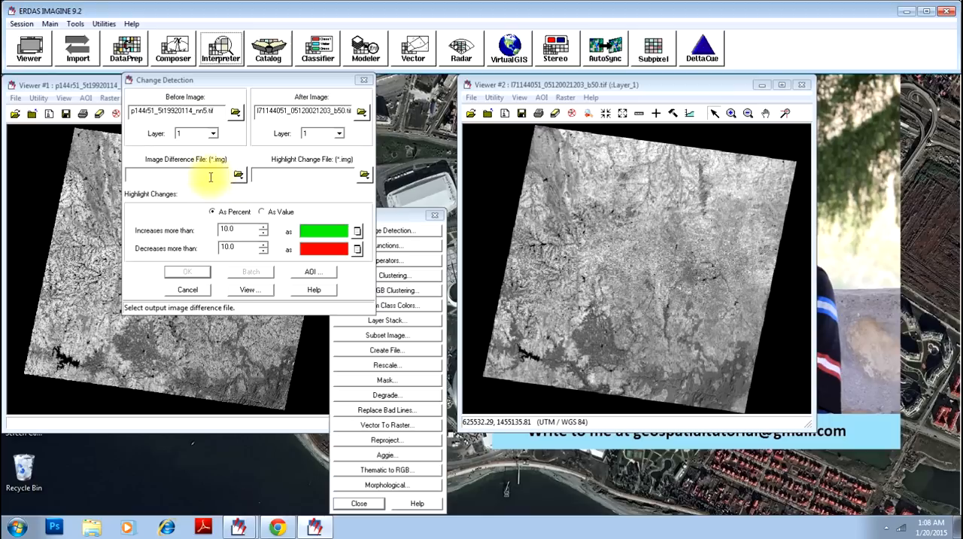
- Name the image difference output diff.tif, replacing the existing file
left_click(238, 174)
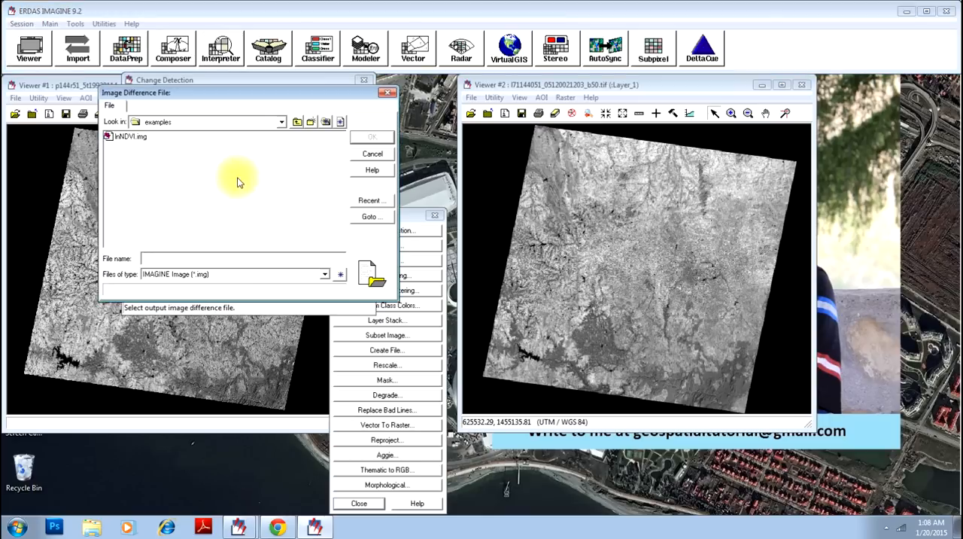
left_click(370, 200)
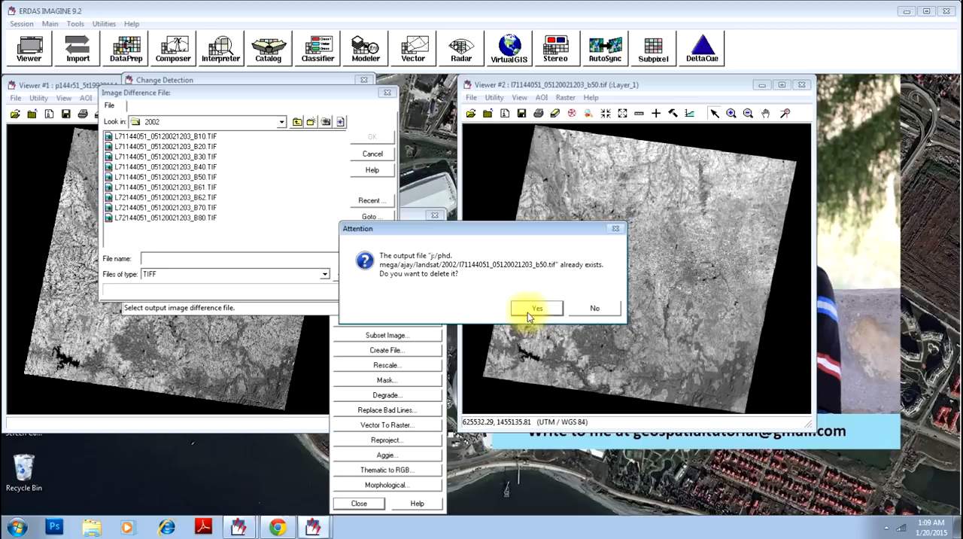
left_click(537, 308)
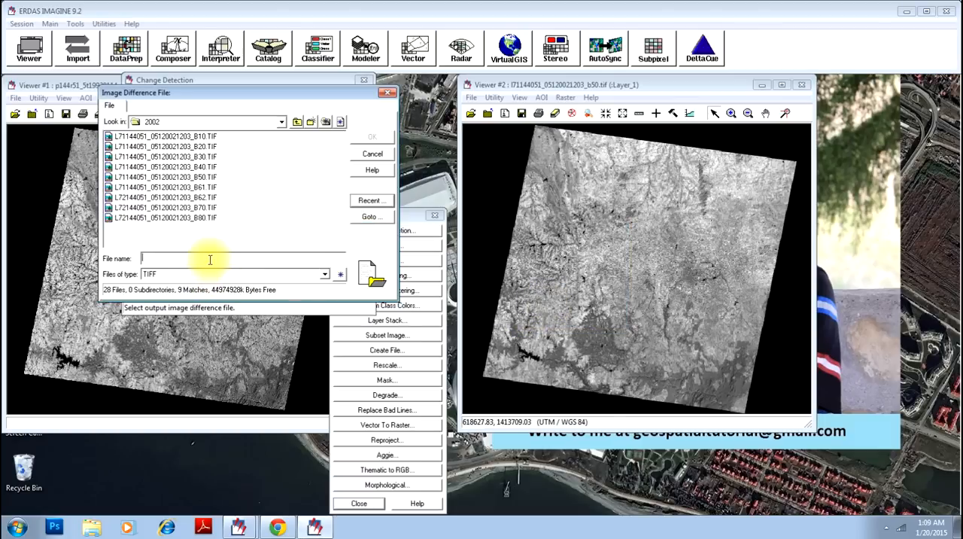
type("diff")
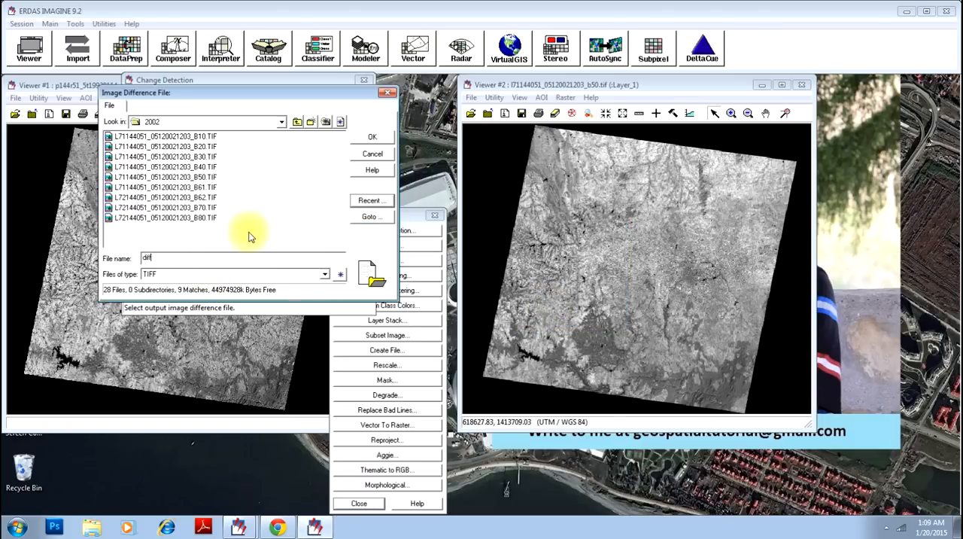
left_click(324, 274)
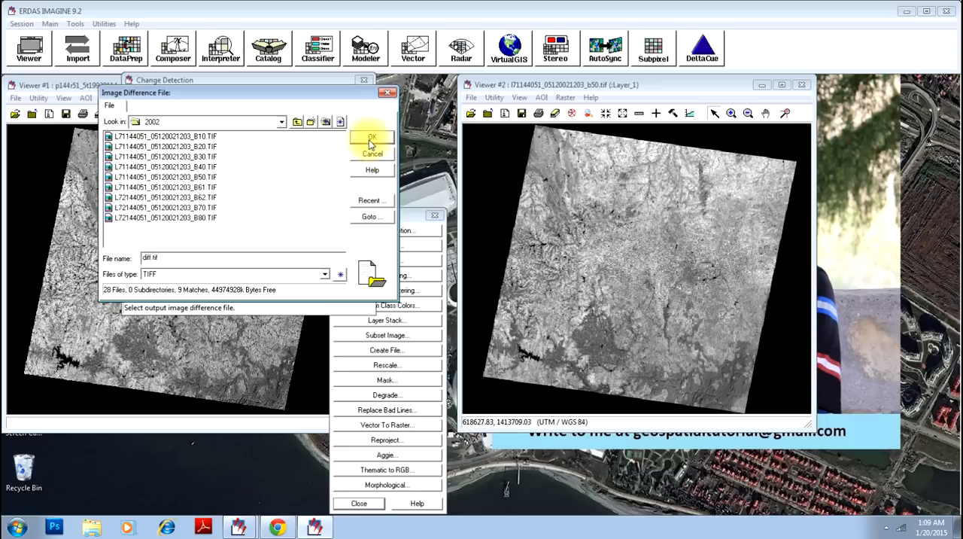
left_click(371, 142)
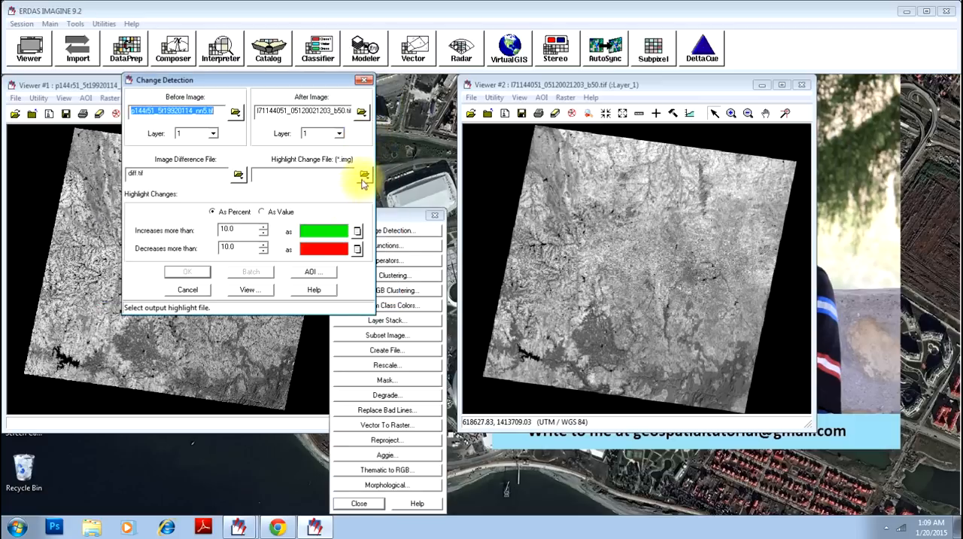
- Set the highlight change output file to high.img
left_click(364, 174)
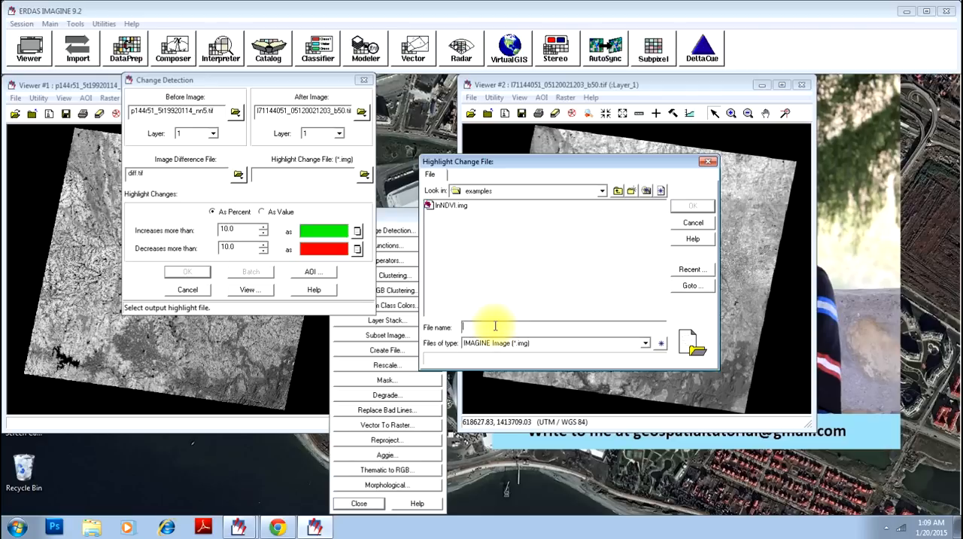
type("high.img")
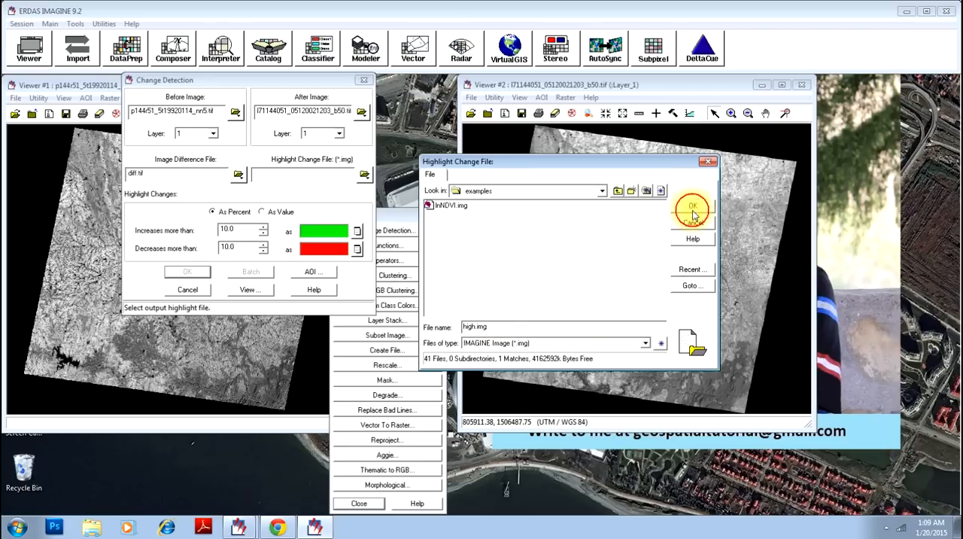
left_click(692, 206)
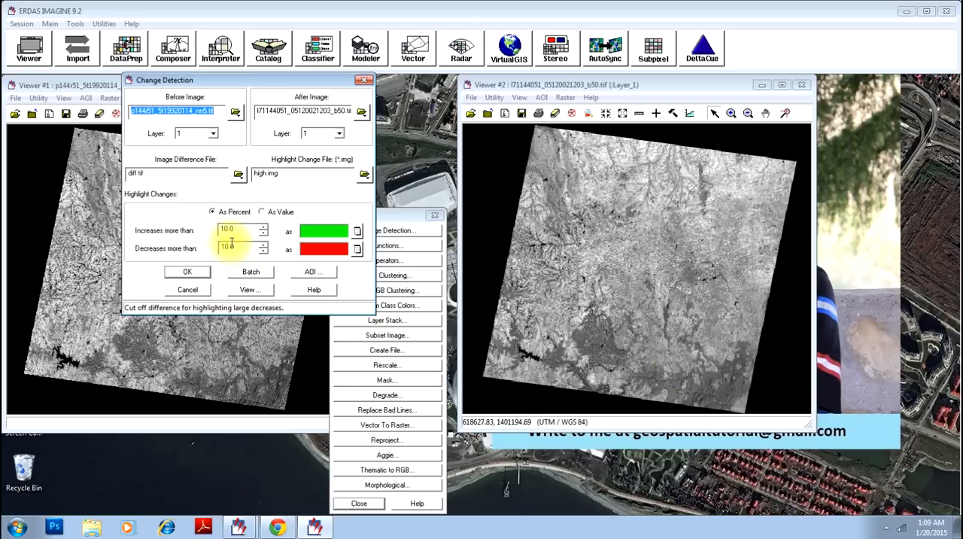
- Set the increase and decrease thresholds to 15% and run change detection
left_click(228, 230)
type("15")
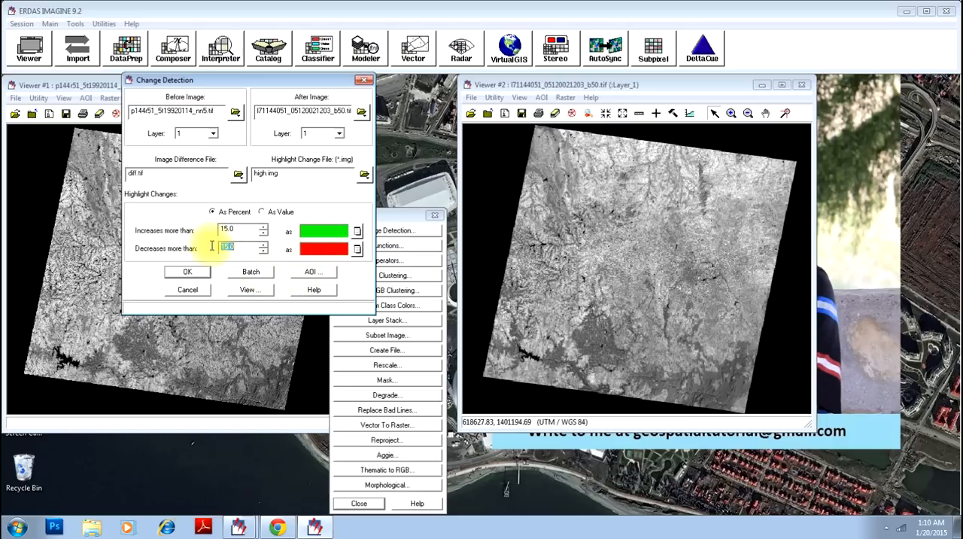
left_click(243, 247)
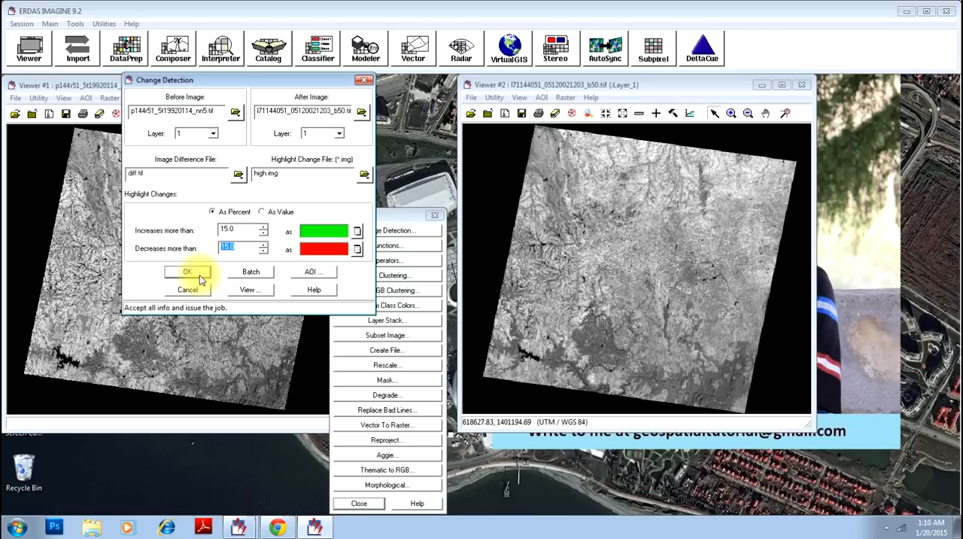
left_click(187, 271)
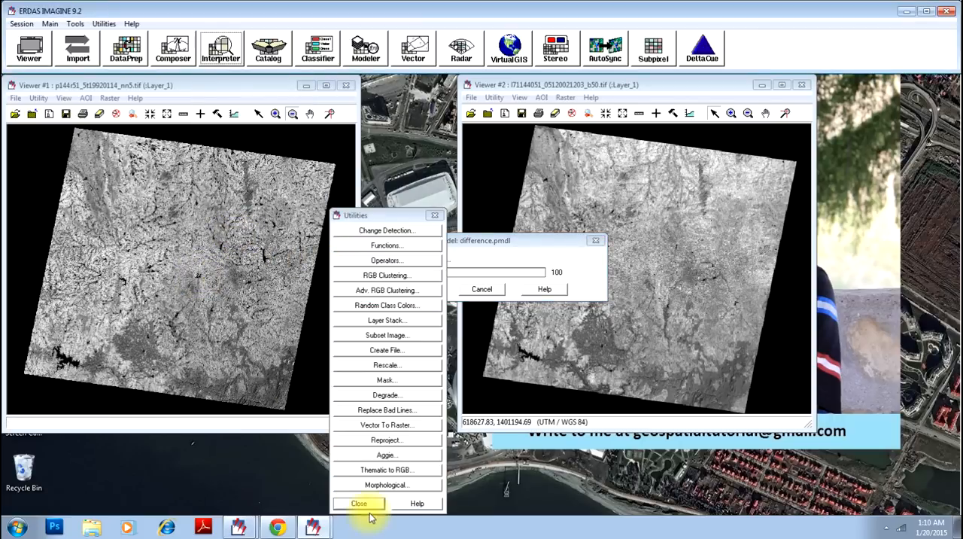
- Close the Utilities panel and acknowledge the finished Modeler run report
left_click(359, 502)
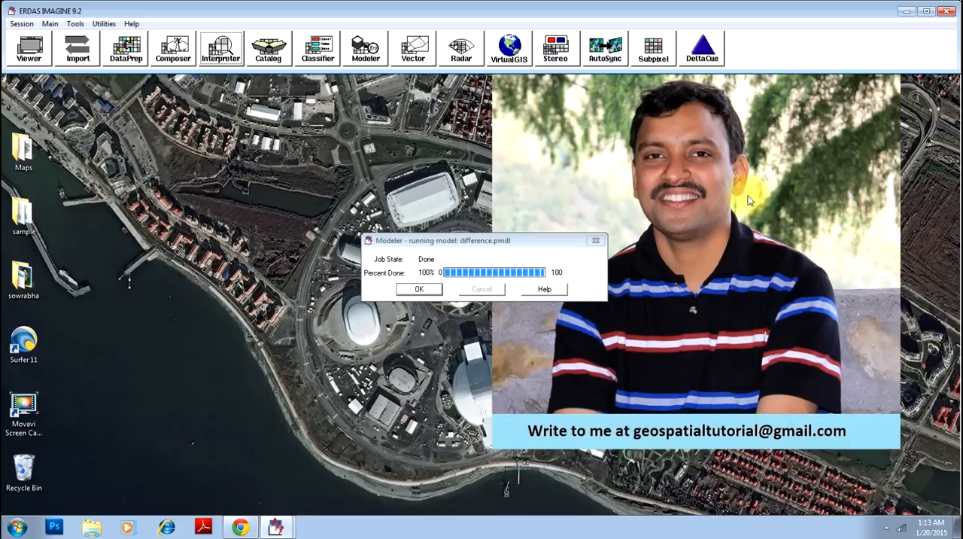
mouse_move(717, 204)
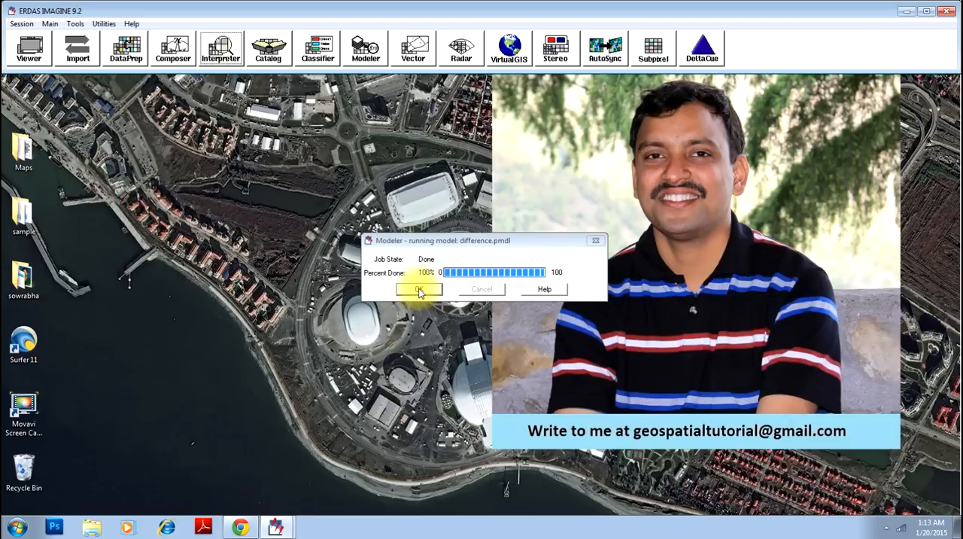
left_click(420, 289)
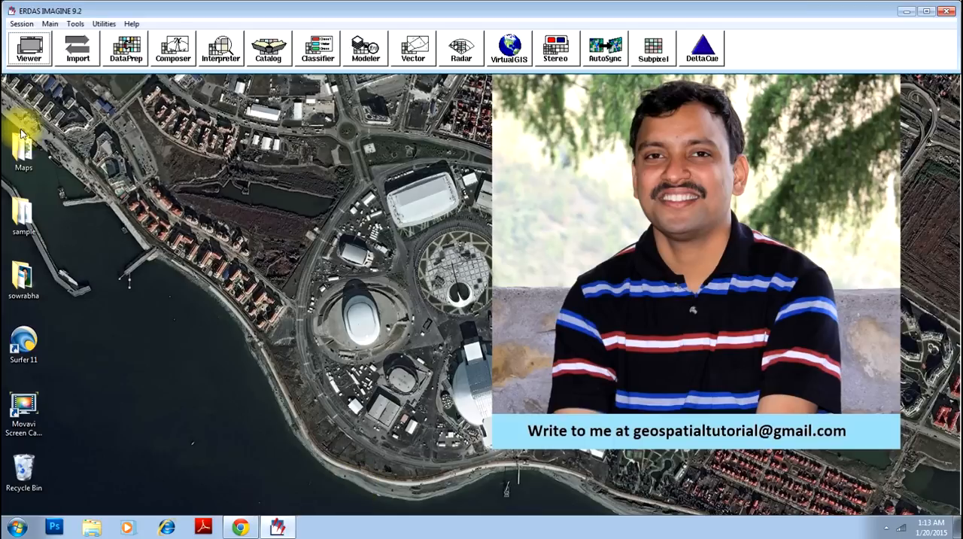
- Open high.img in a new viewer and fit the image to the window
left_click(28, 47)
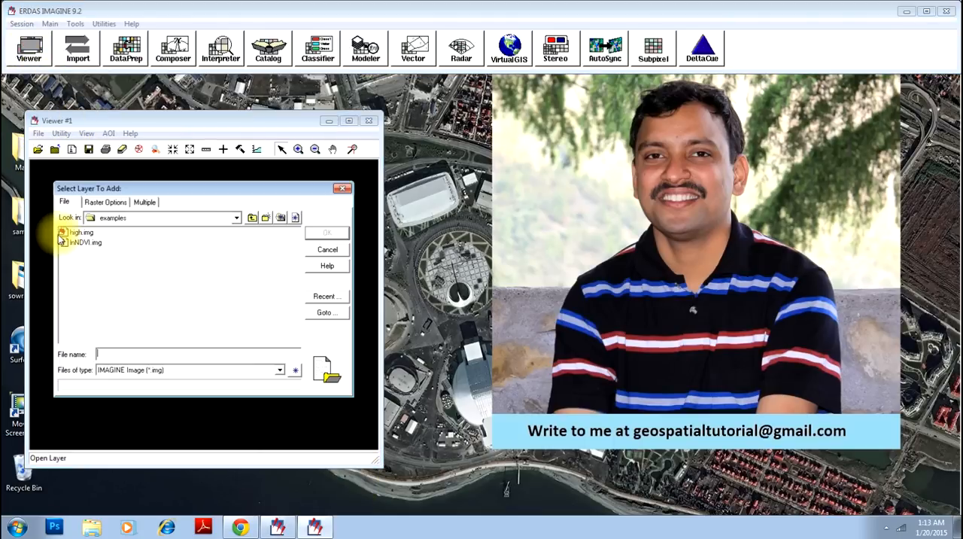
left_click(326, 232)
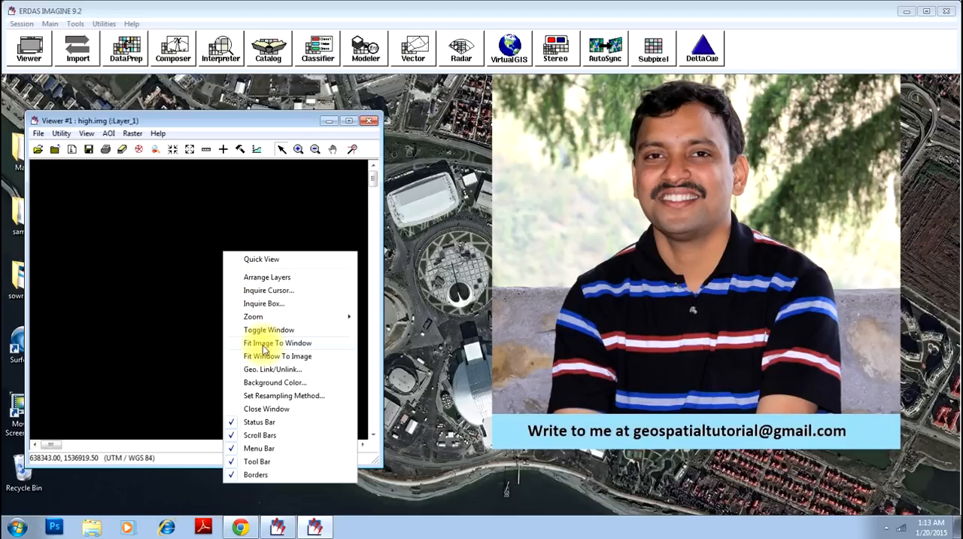
left_click(278, 342)
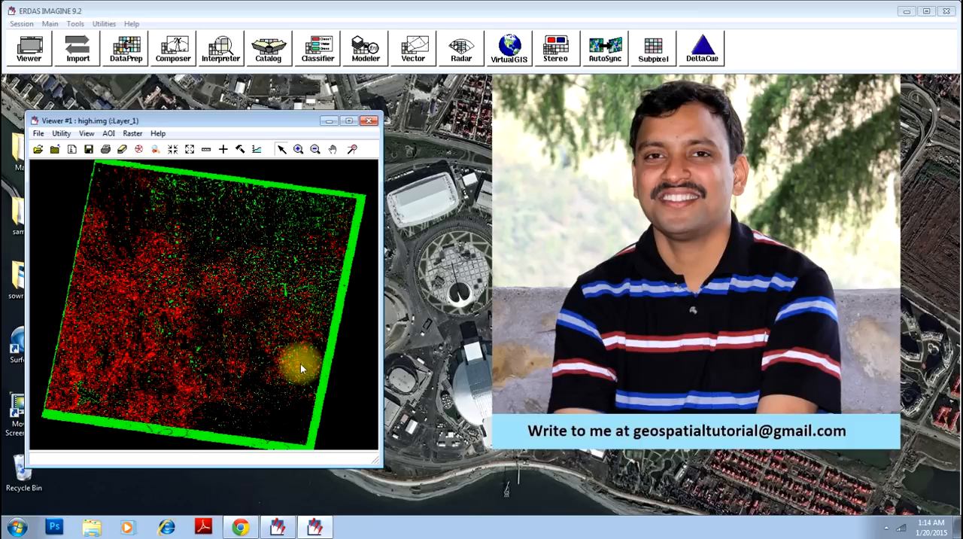
mouse_move(300, 367)
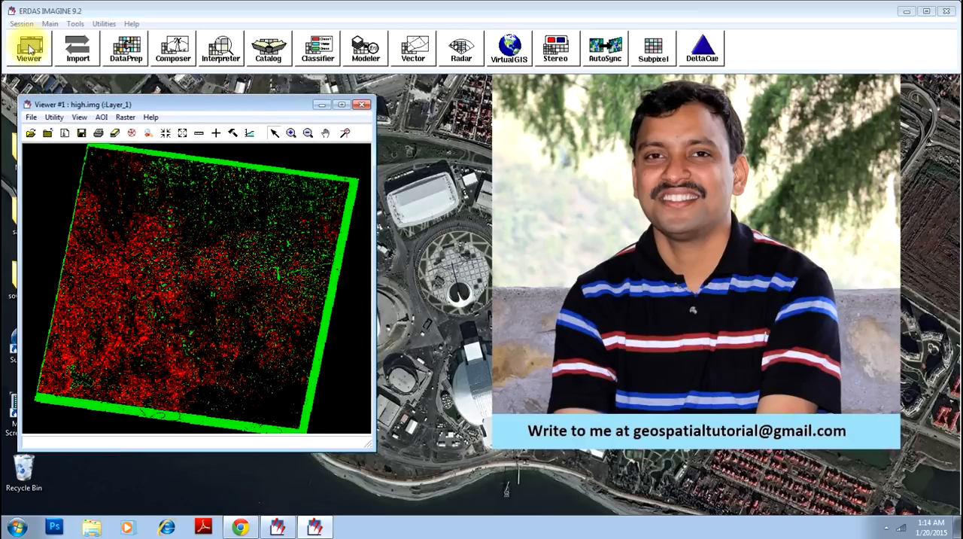
- Load diff.tif from recent files into a second viewer, fitted to the window
left_click(28, 47)
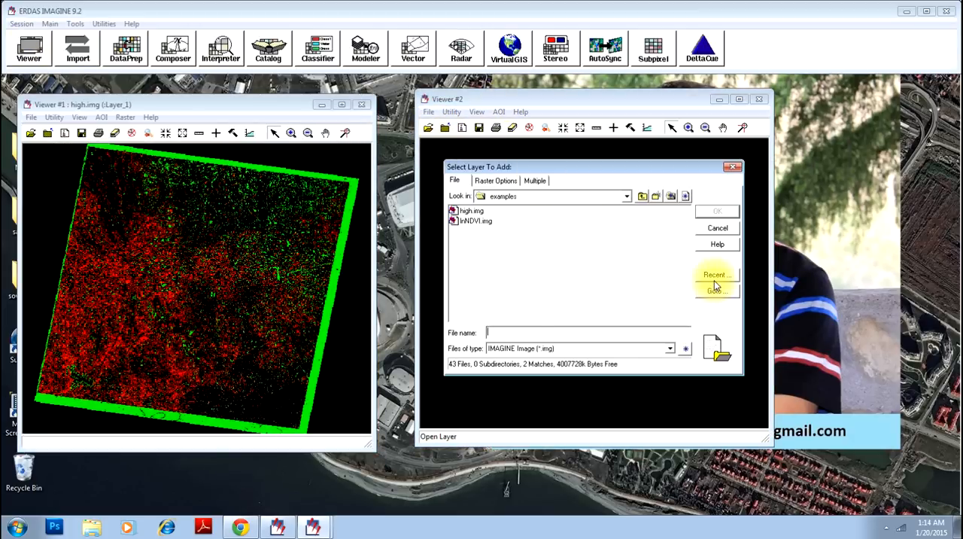
left_click(715, 275)
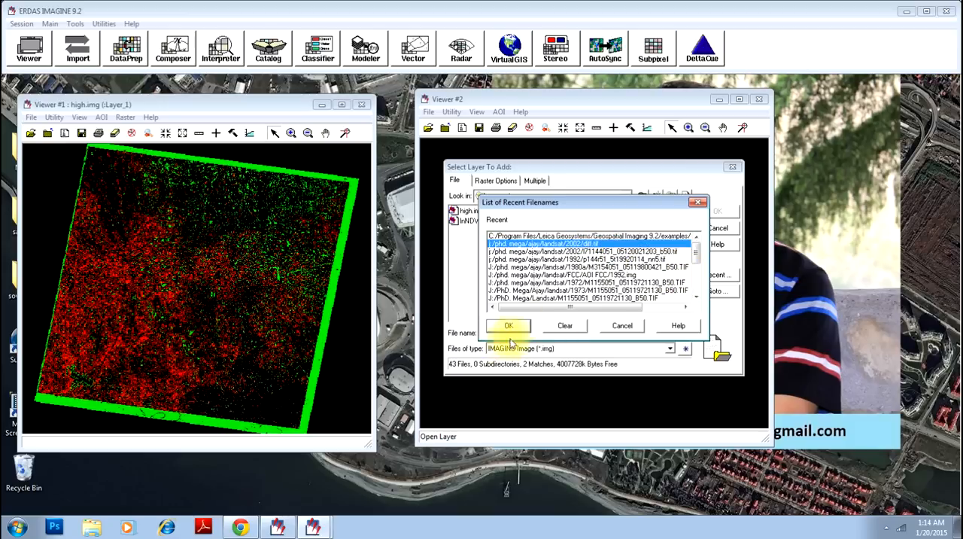
left_click(508, 325)
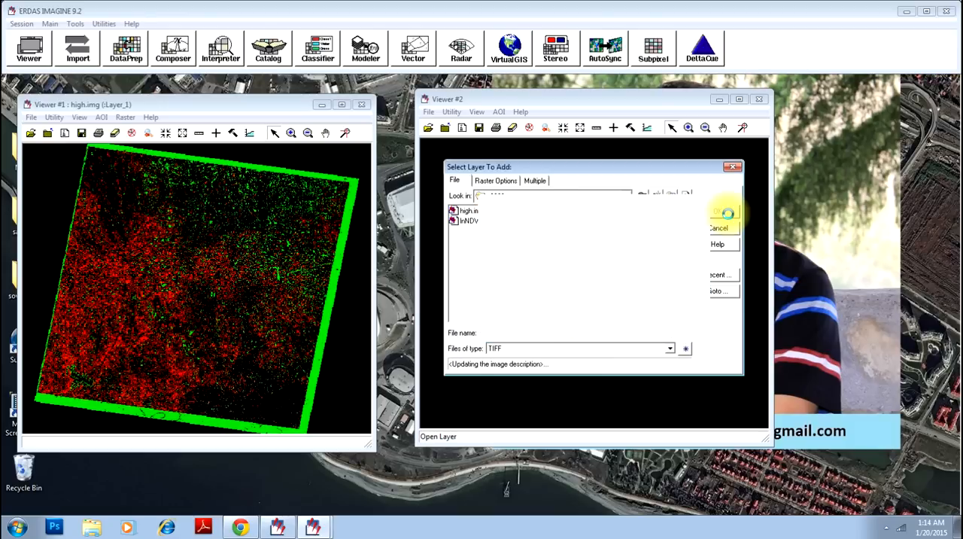
left_click(724, 211)
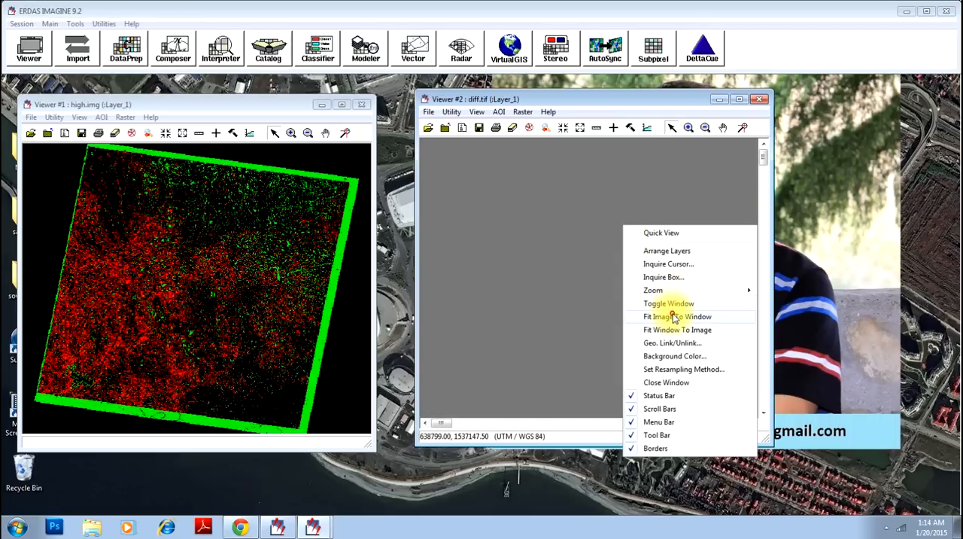
left_click(678, 316)
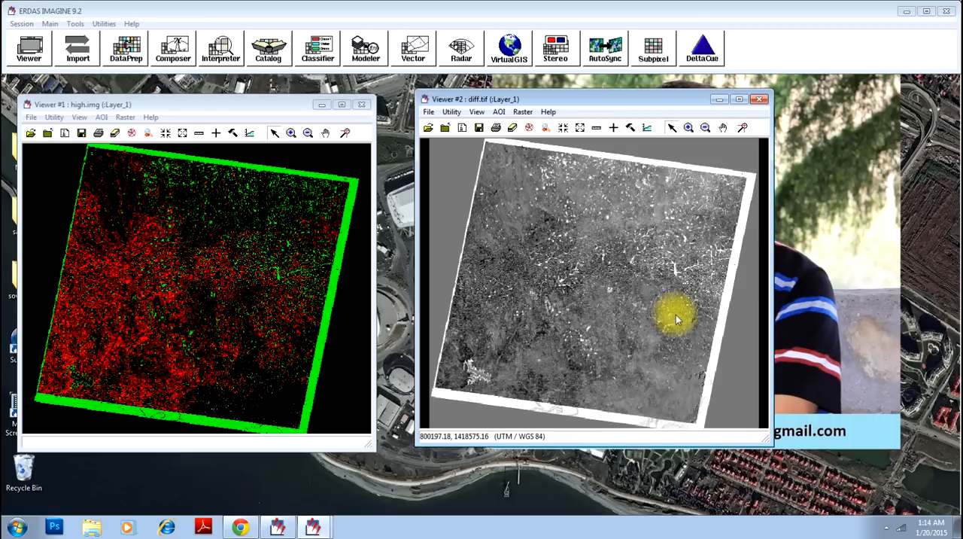
mouse_move(579, 320)
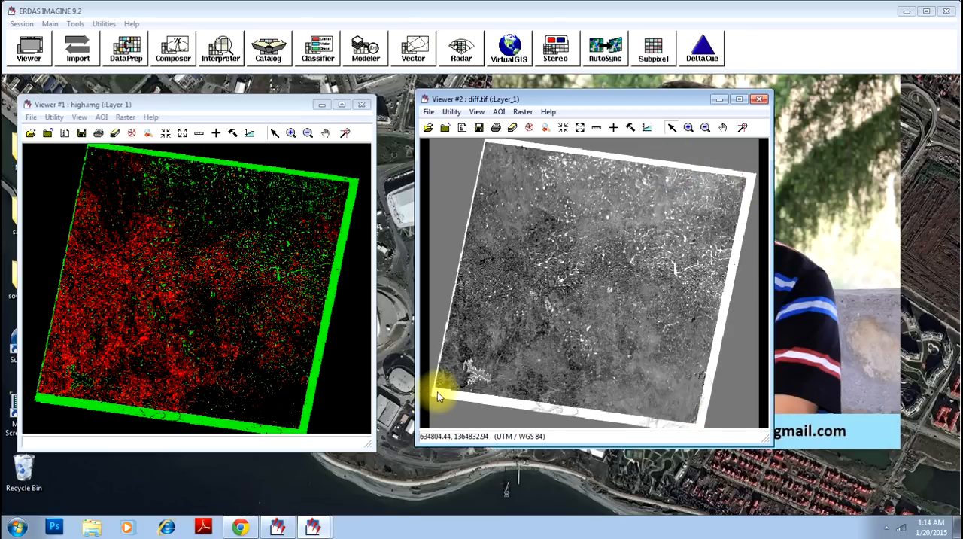
mouse_move(448, 399)
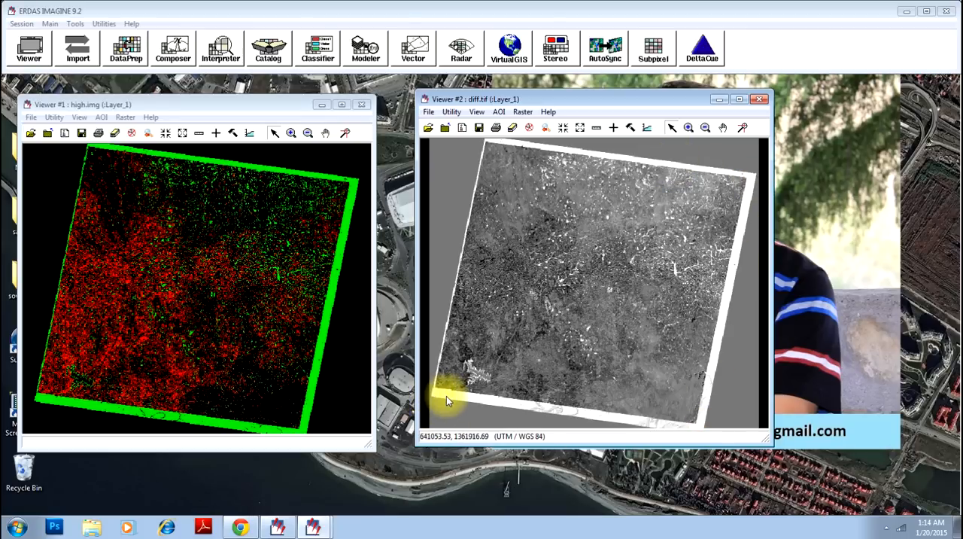
mouse_move(315, 327)
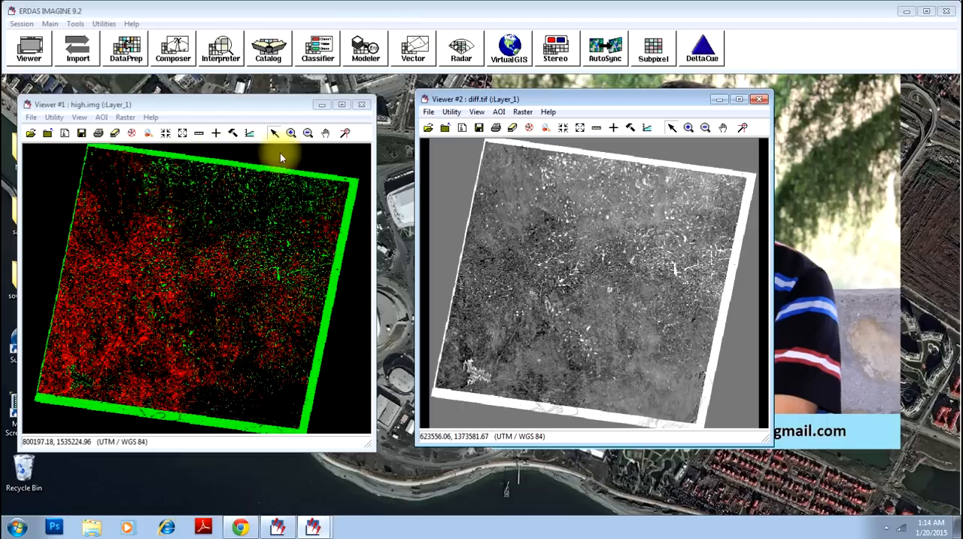
mouse_move(30, 406)
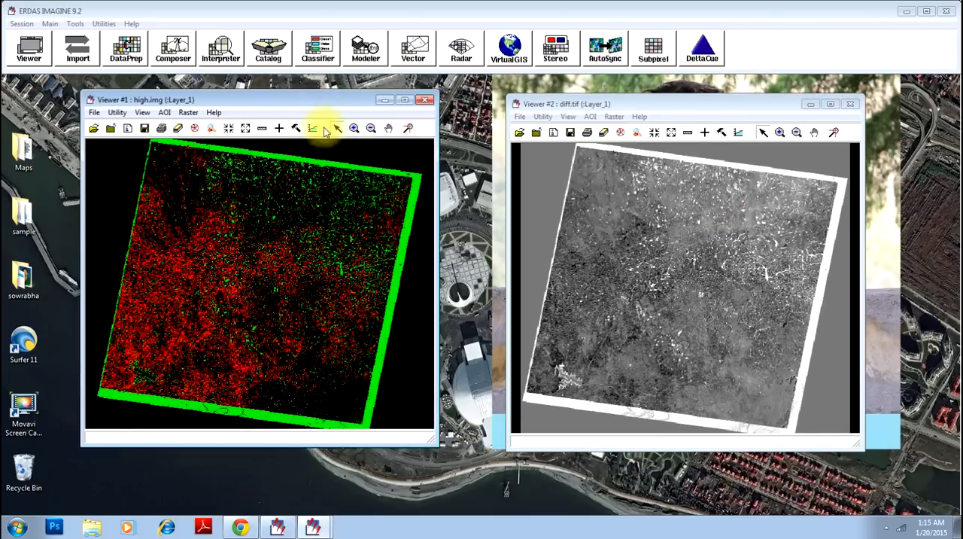
mouse_move(497, 232)
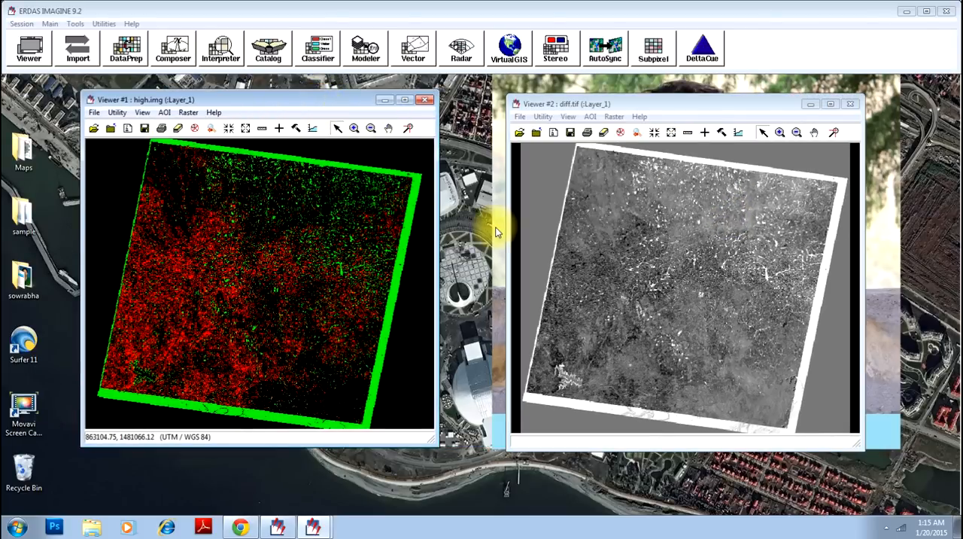